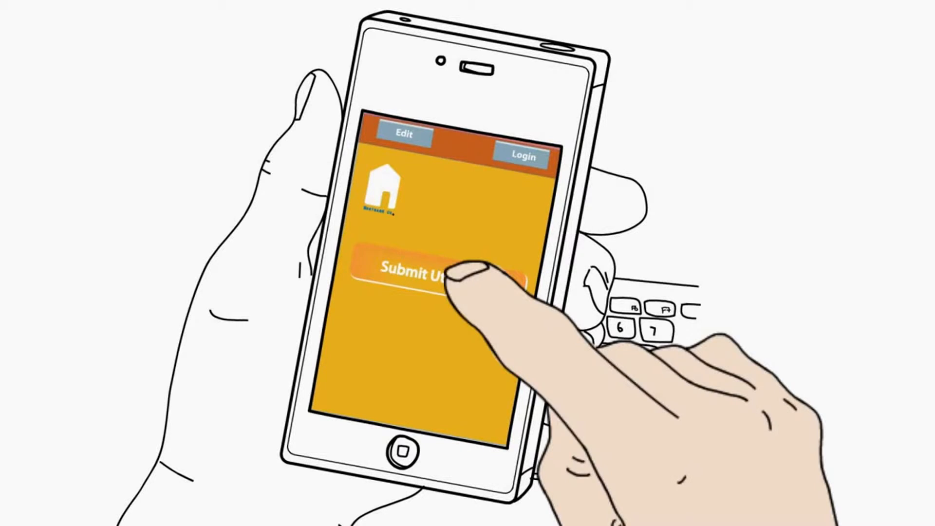
Tap Submit on the insurance company app's home screen to begin sending documents.
click(434, 270)
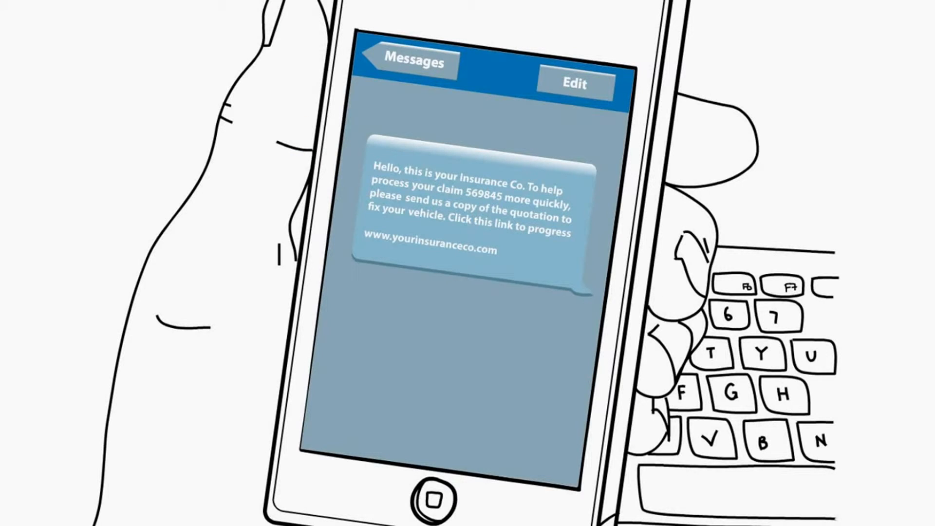
click(472, 249)
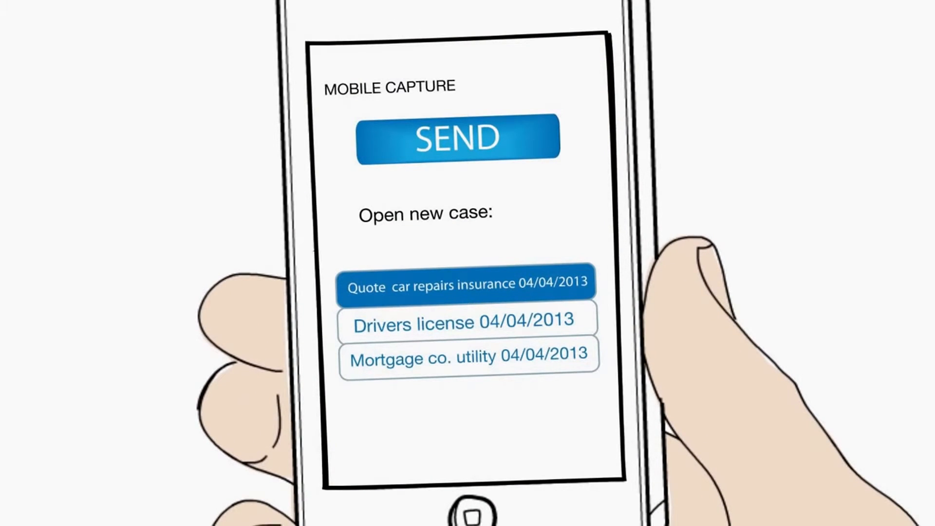
Send the 04/04/2013 'Quote car repairs insurance' case from Mobile Capture.
click(448, 138)
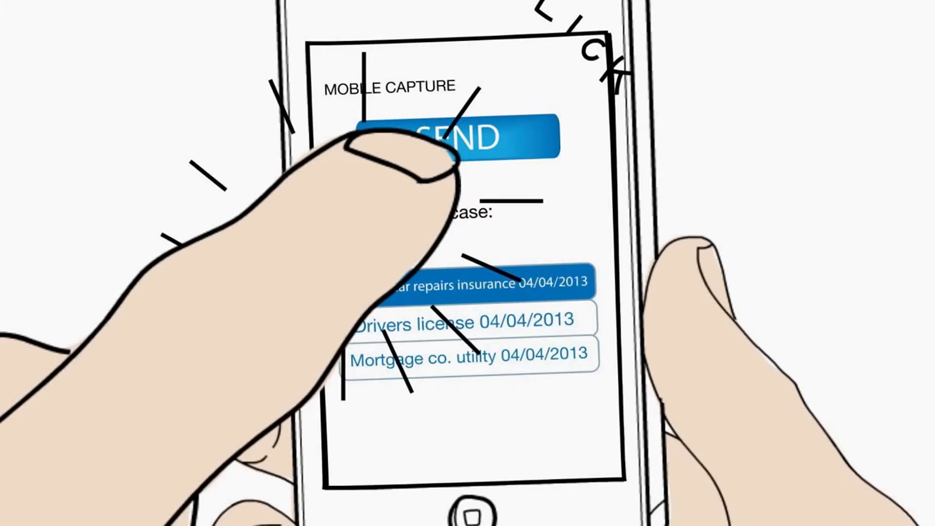